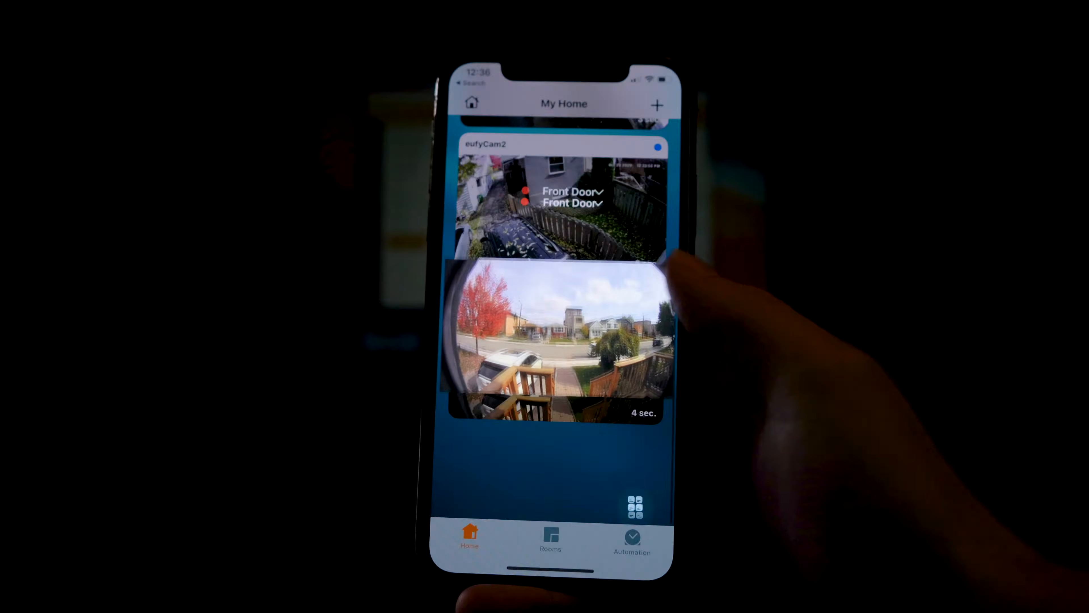
Search the Plugins page for 'ring' and install the Ring plugin.
left_click(556, 331)
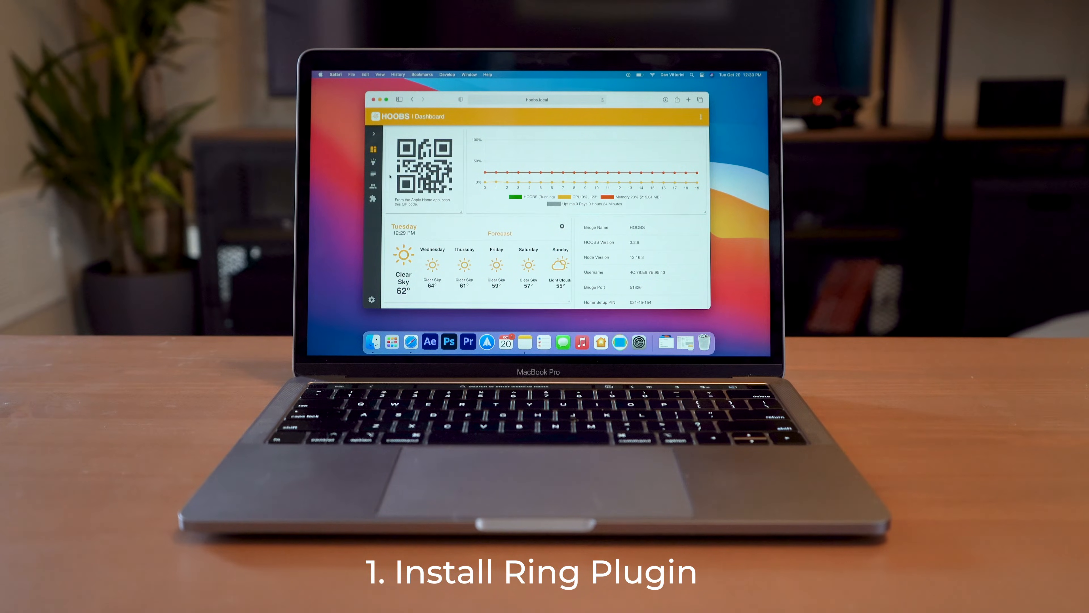
left_click(372, 201)
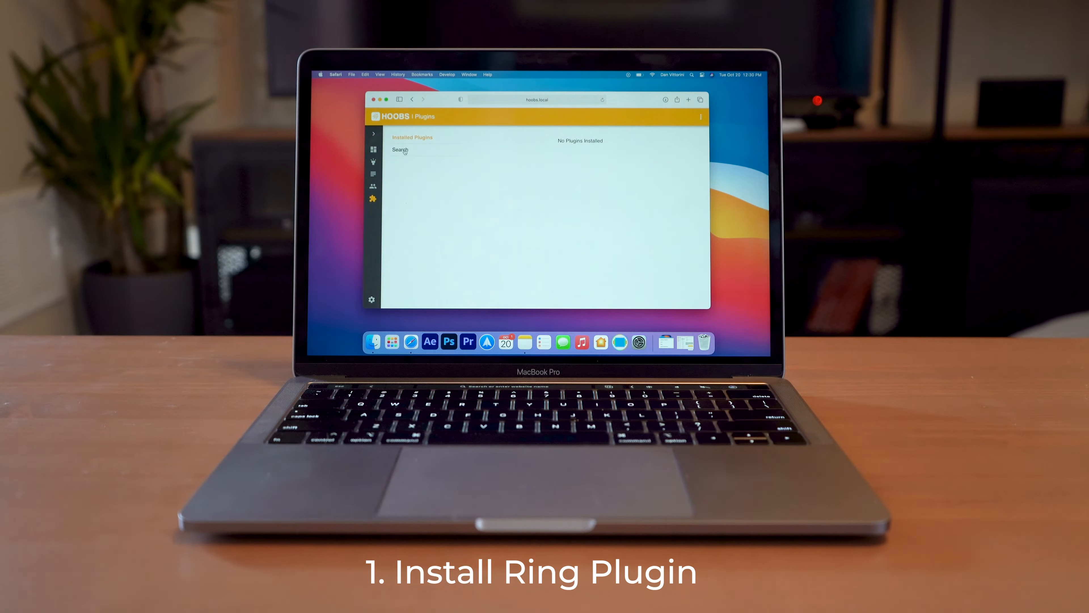
type("ring")
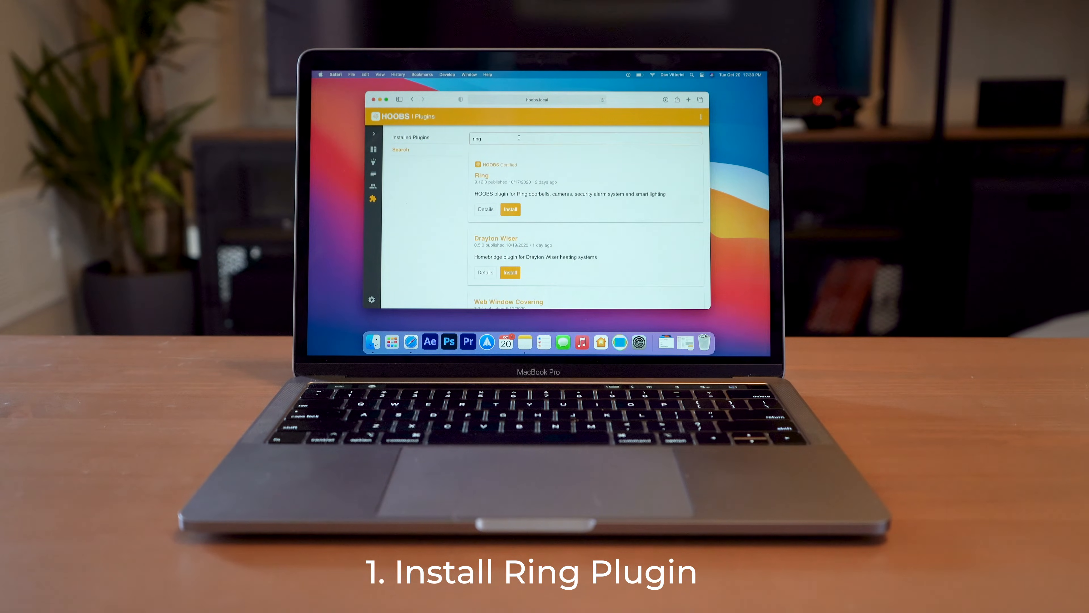
mouse_move(501, 192)
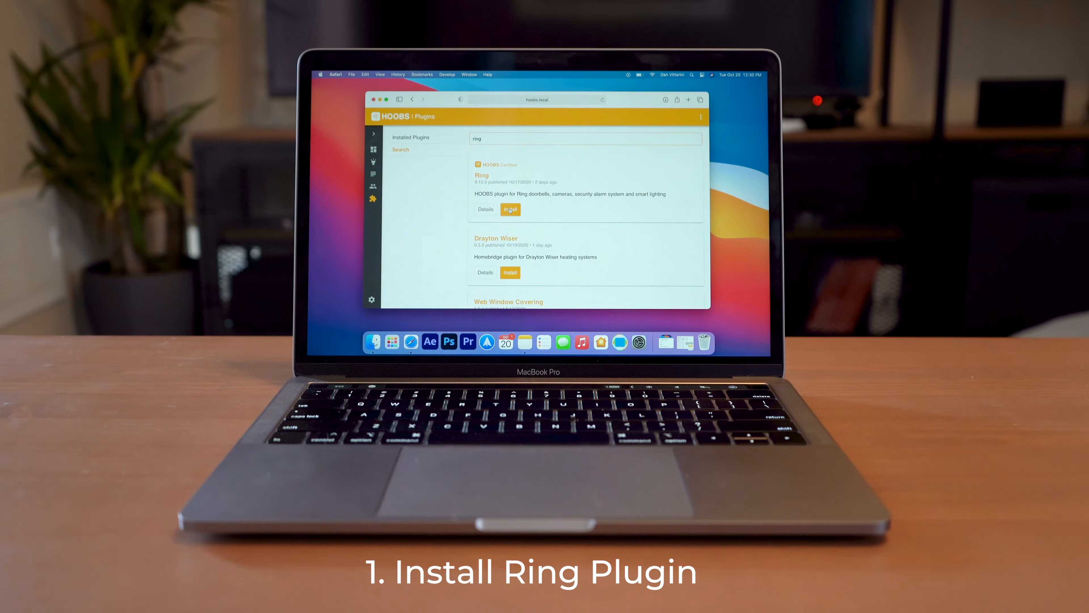
left_click(510, 209)
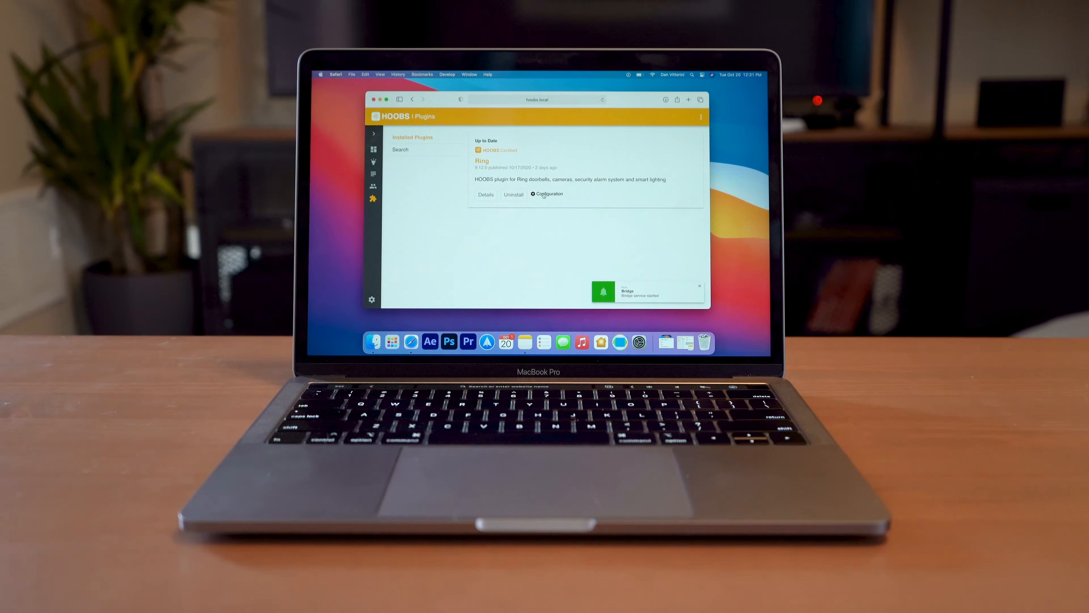
Review the Ring plugin's configuration page with its empty Refresh Token field and device options.
left_click(549, 194)
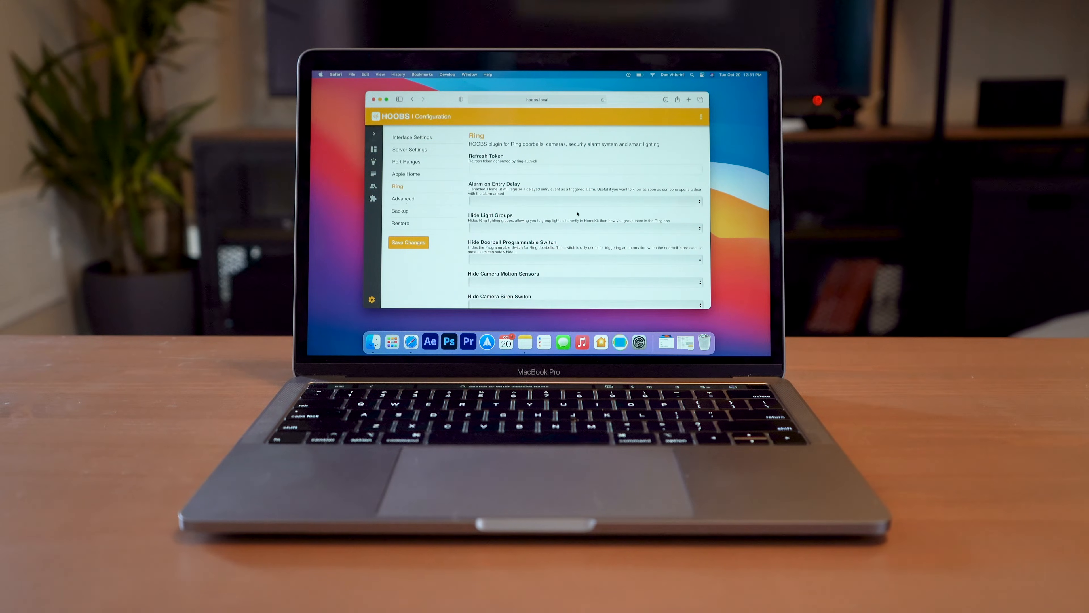
scroll("down", 3)
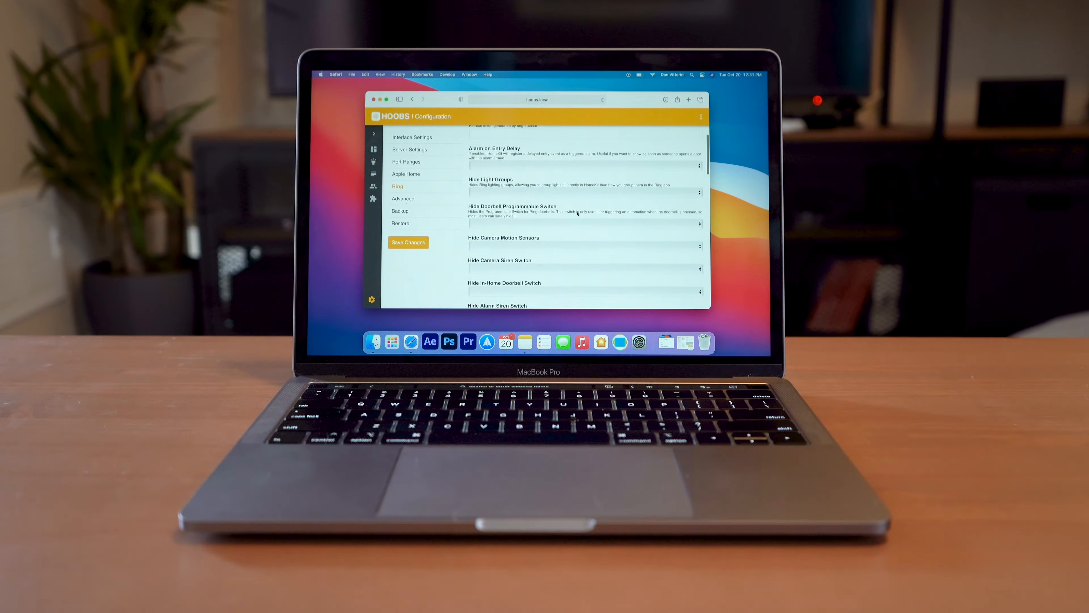
scroll("down", 3)
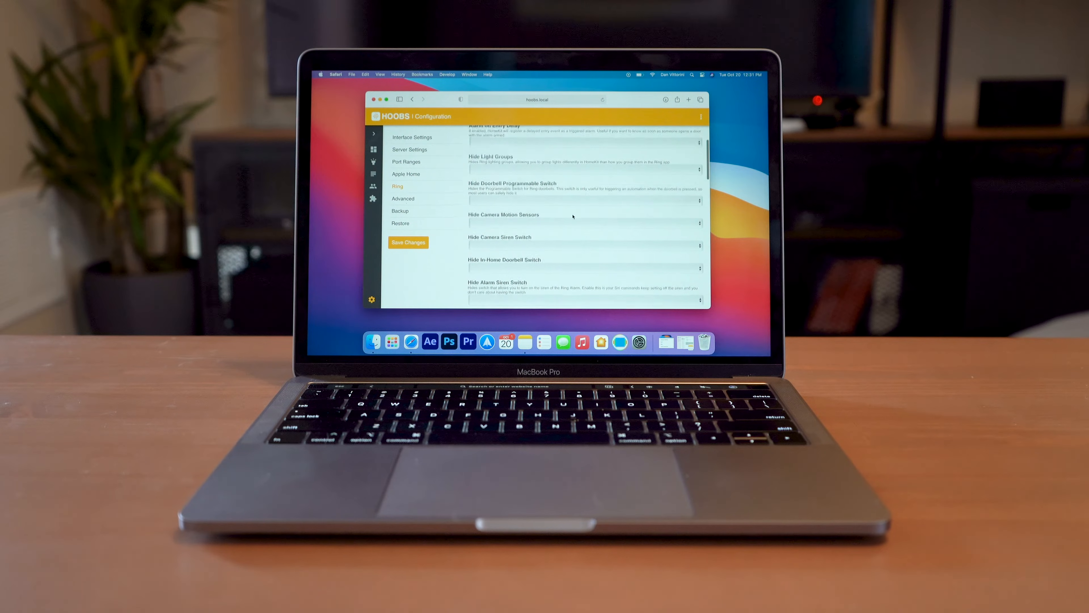
scroll("down", 3)
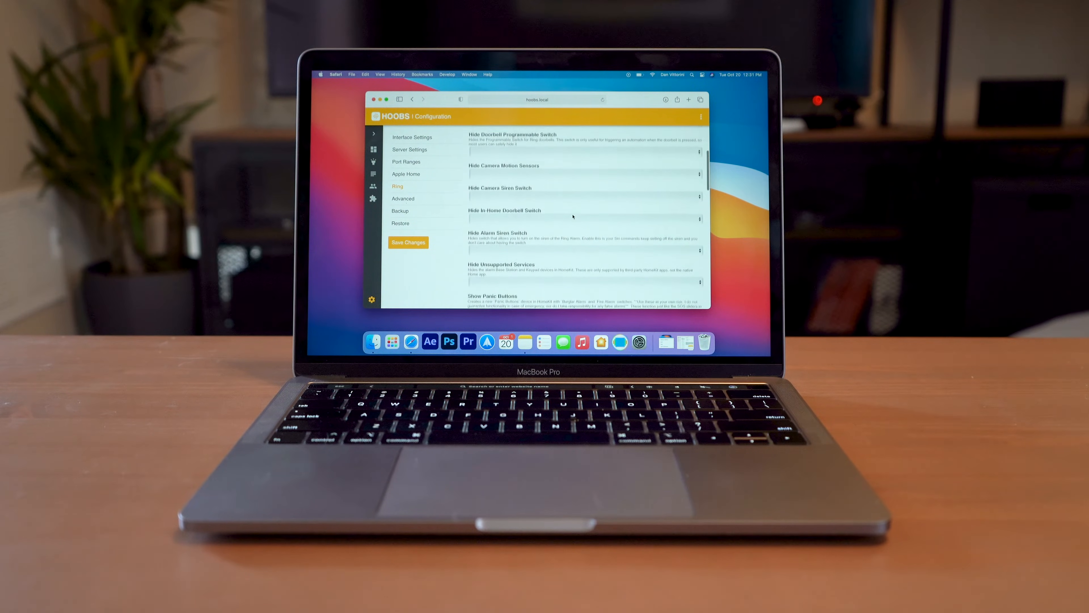
scroll("down", 3)
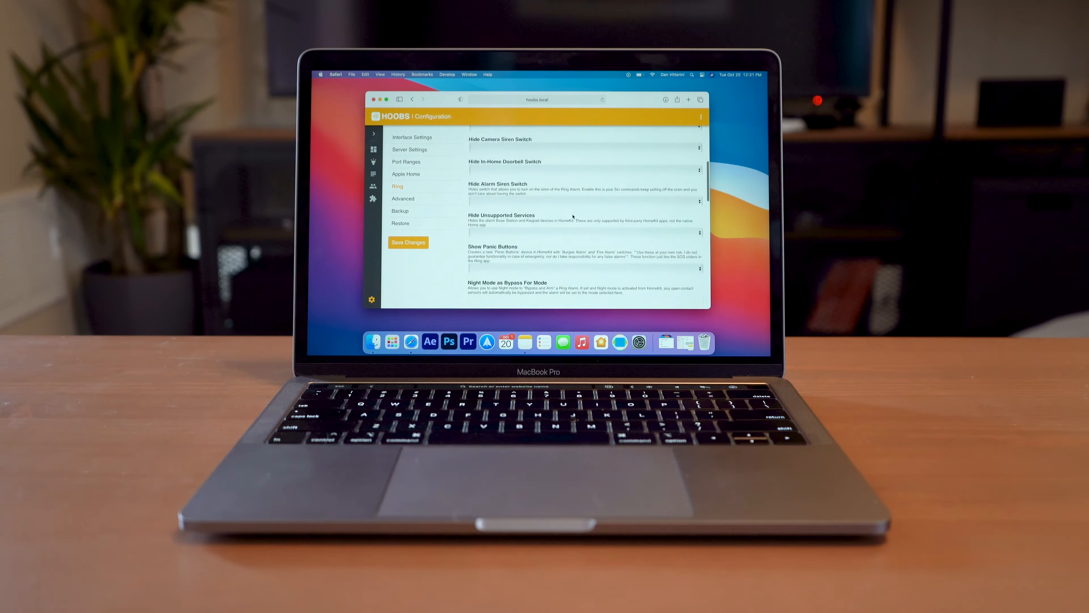
scroll("down", 3)
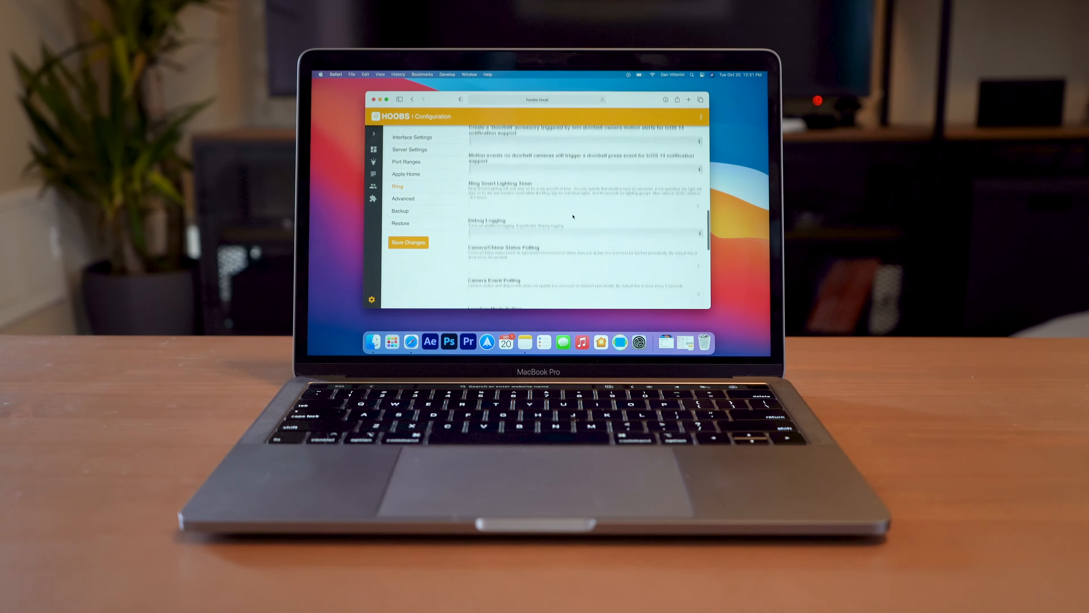
scroll("down", 3)
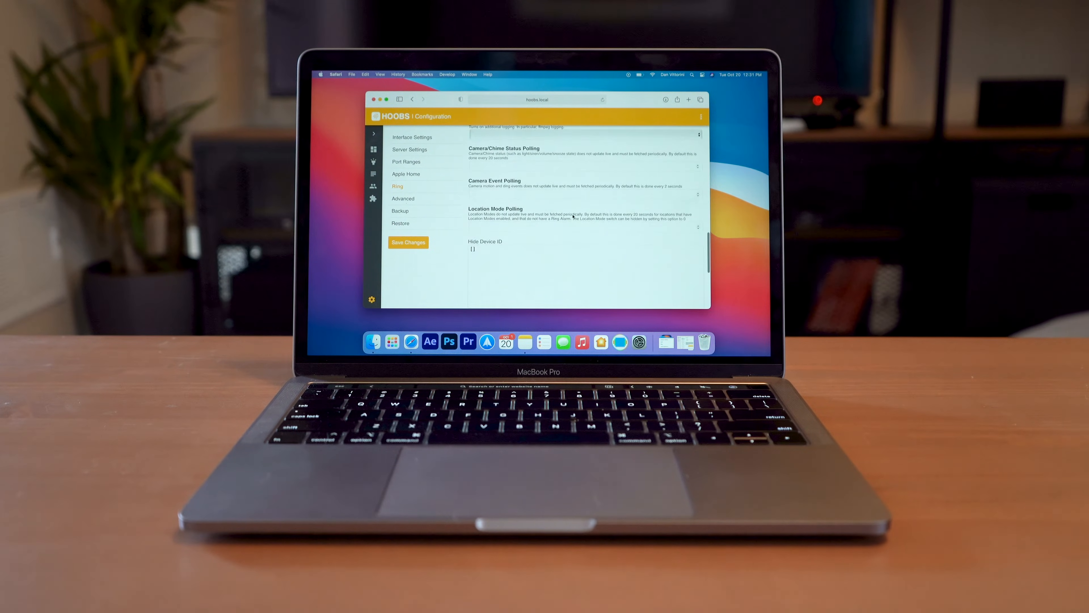
scroll("down", 3)
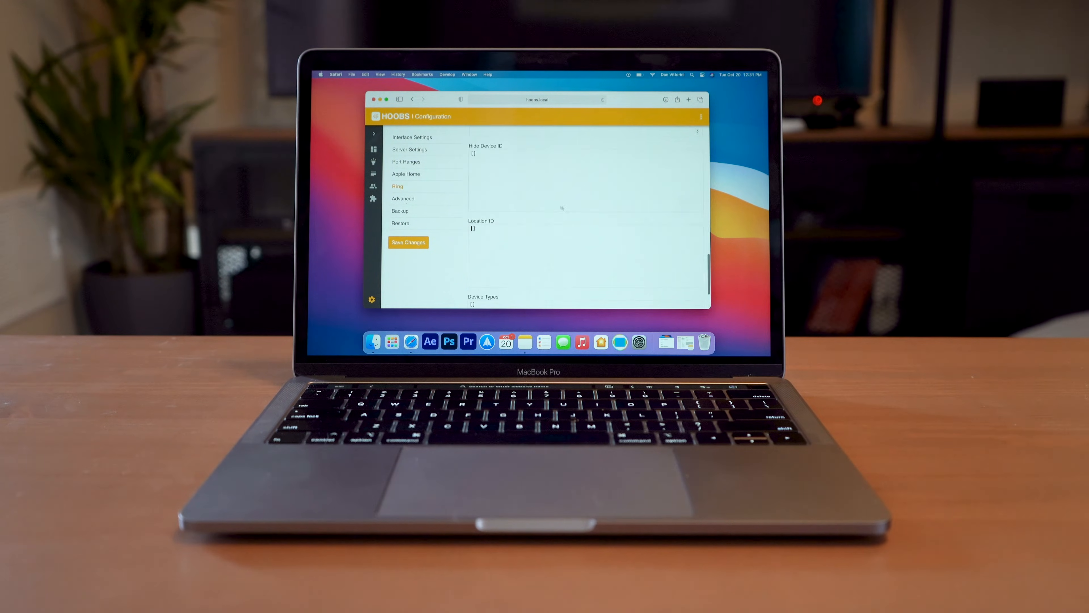
scroll("down", 3)
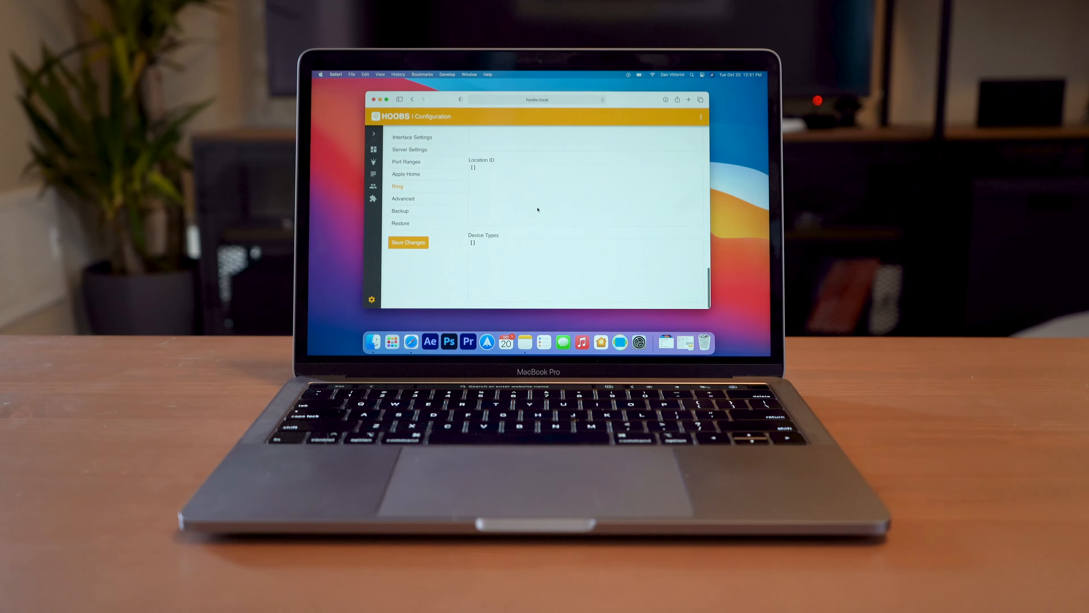
scroll("up", 3)
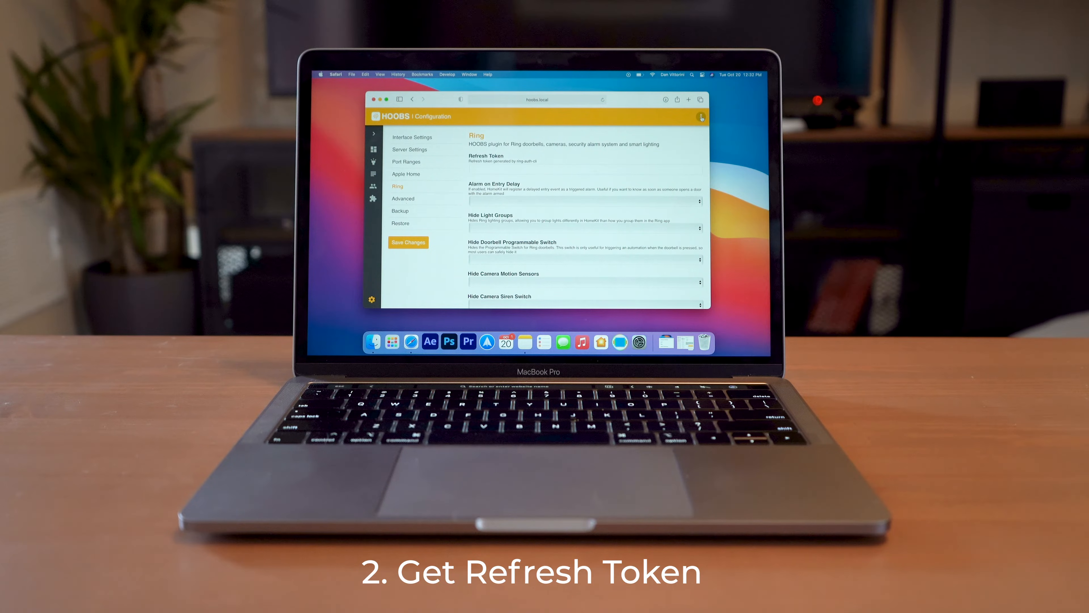
Run the token command in the system terminal, then return to the installed plugins list.
left_click(700, 117)
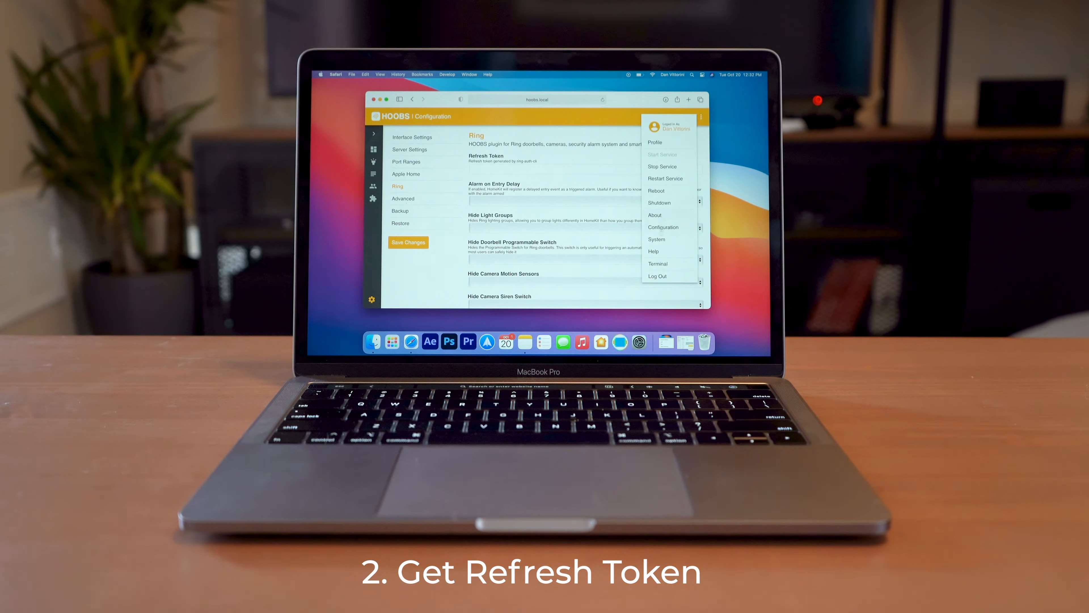
left_click(658, 263)
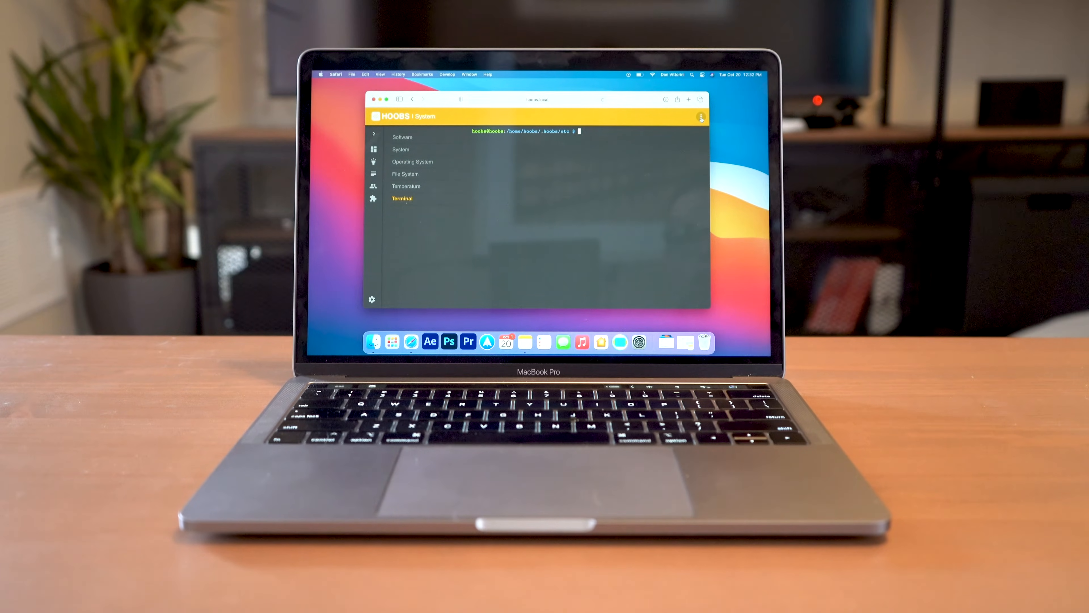
left_click(701, 117)
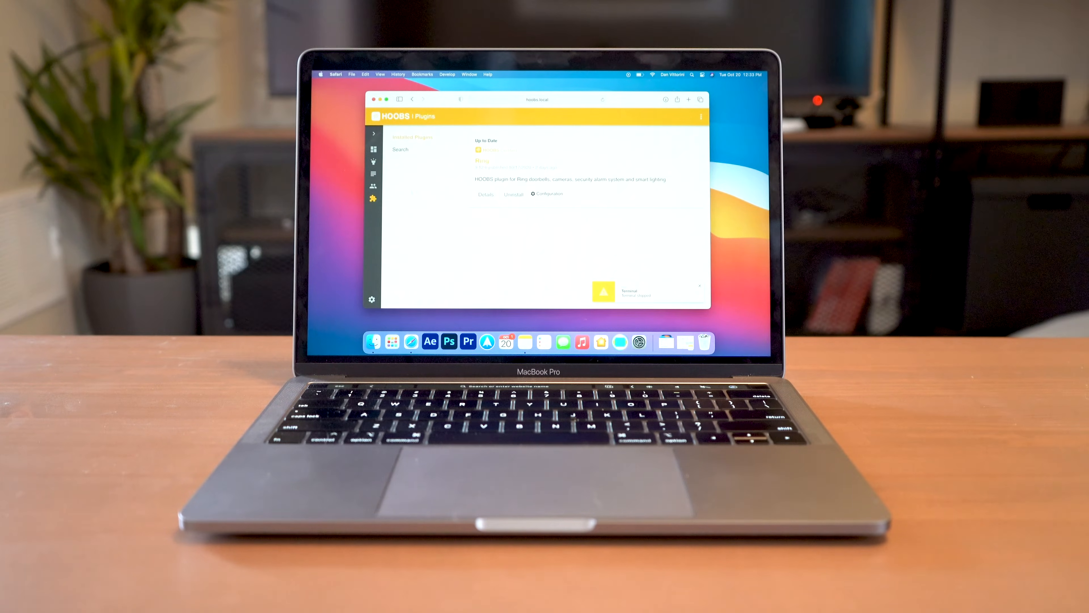
Save the refresh token in the Ring settings and view the Front Door accessories.
left_click(548, 194)
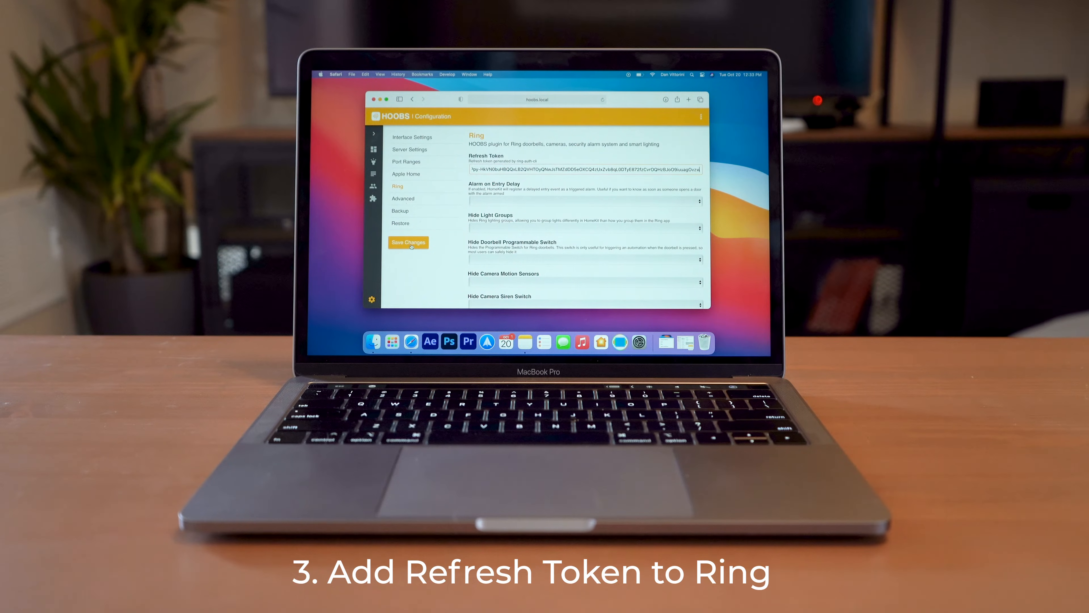
left_click(408, 242)
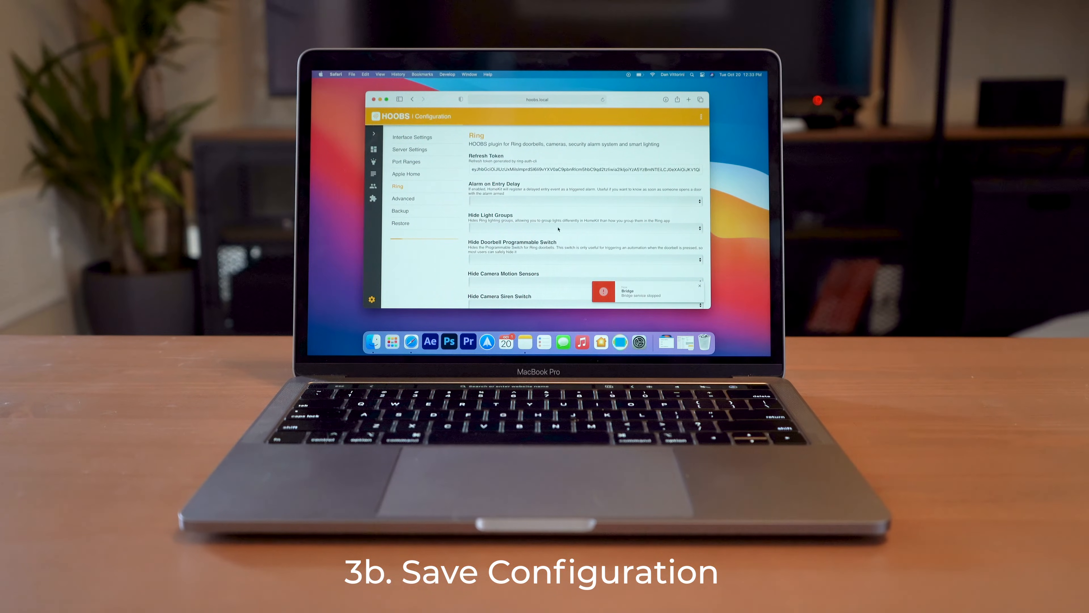
left_click(408, 242)
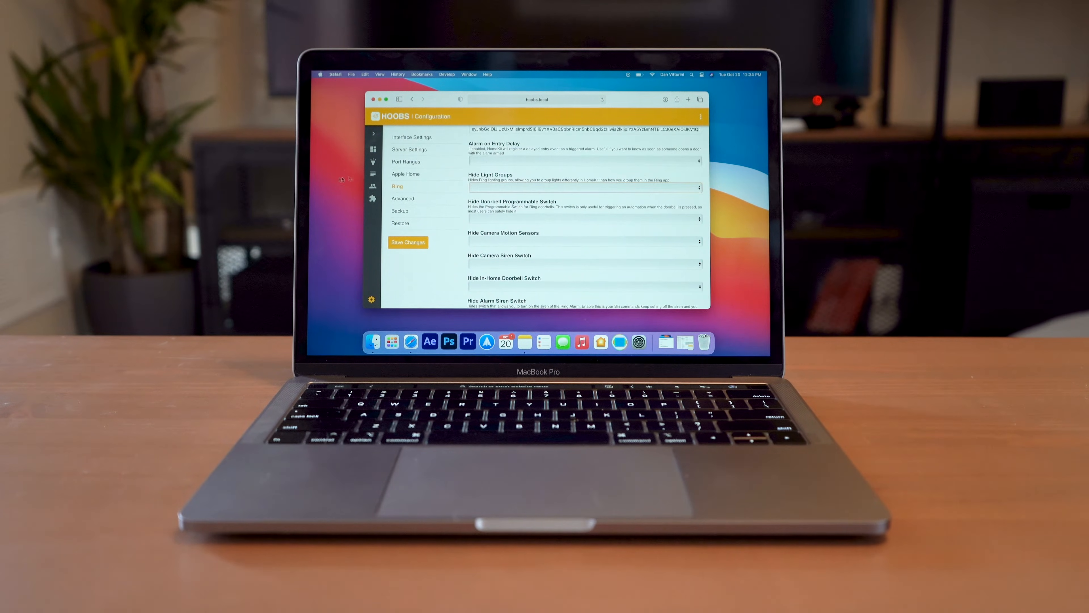
left_click(372, 162)
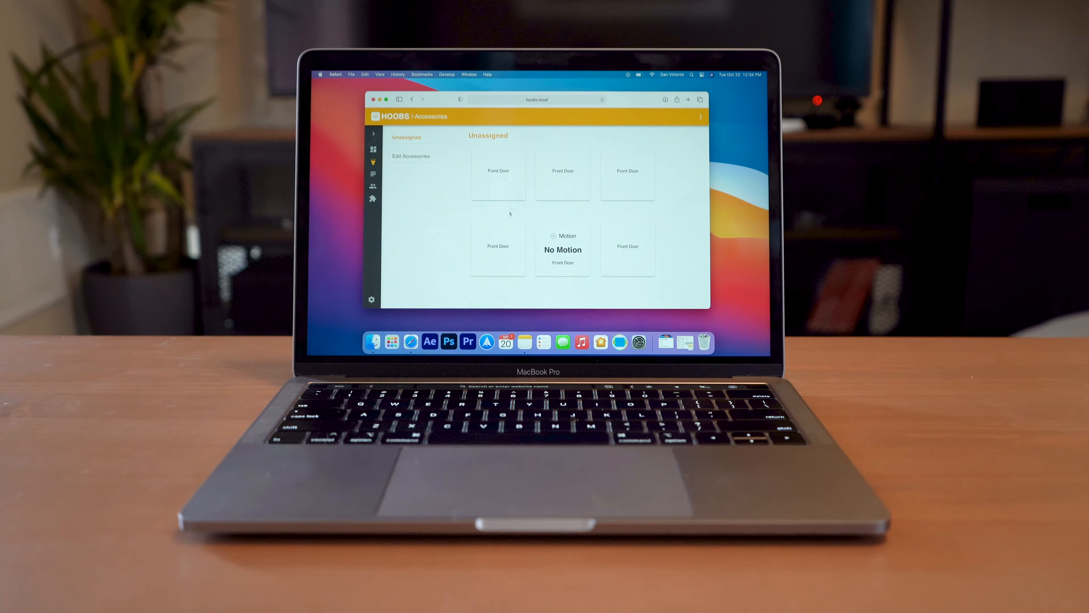
scroll("down", 3)
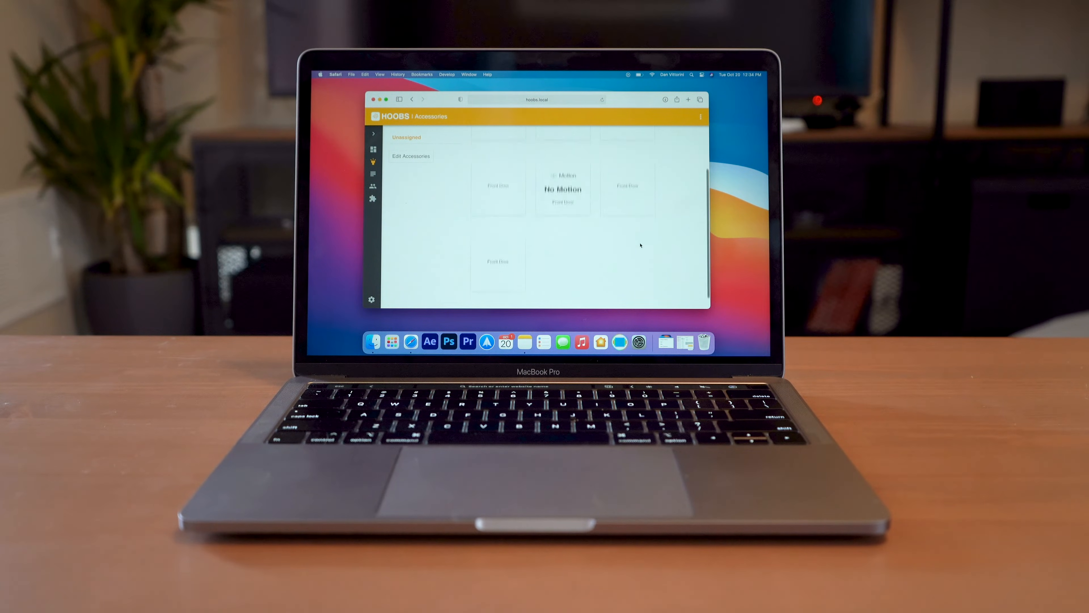
scroll("up", 3)
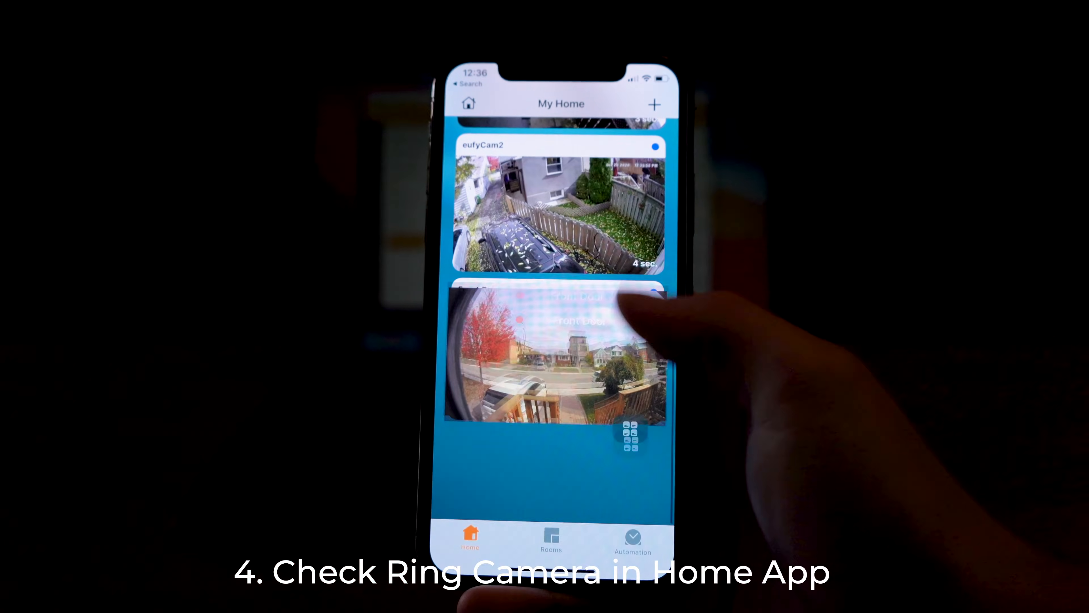
View the Front Door doorbell camera's live feed full screen.
left_click(548, 347)
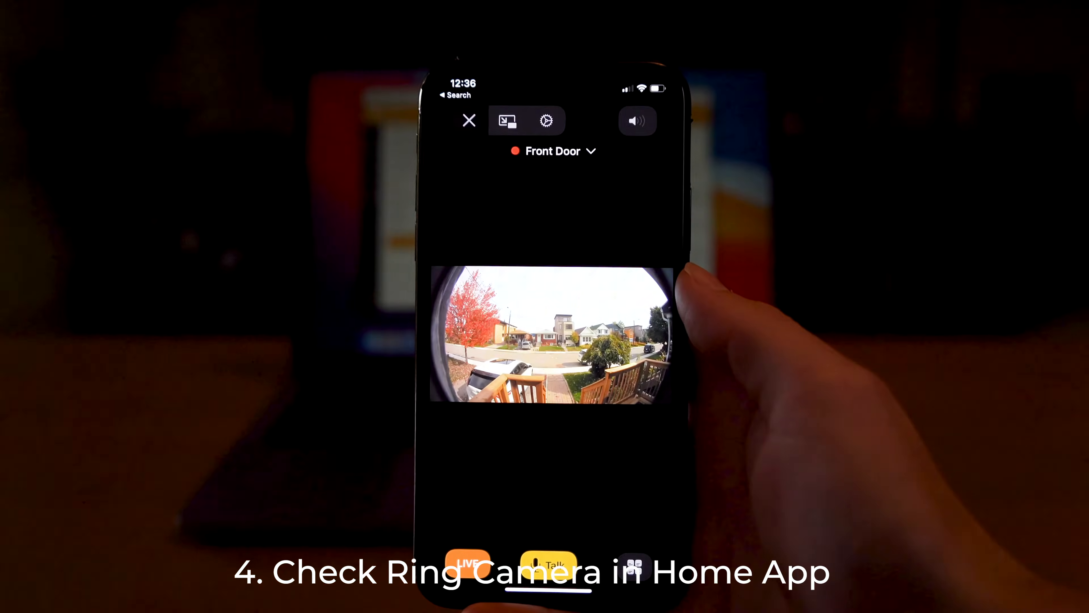